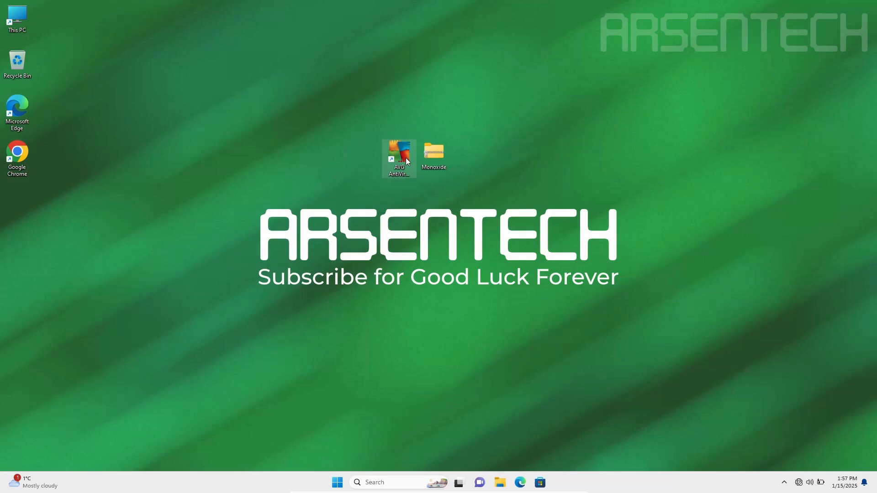
- Open AVG and extract the Monoxide zip, letting AVG quarantine Monoxide.exe as Win64:MalwareX-gen
{"action": "double_click", "coordinate": [399, 158]}
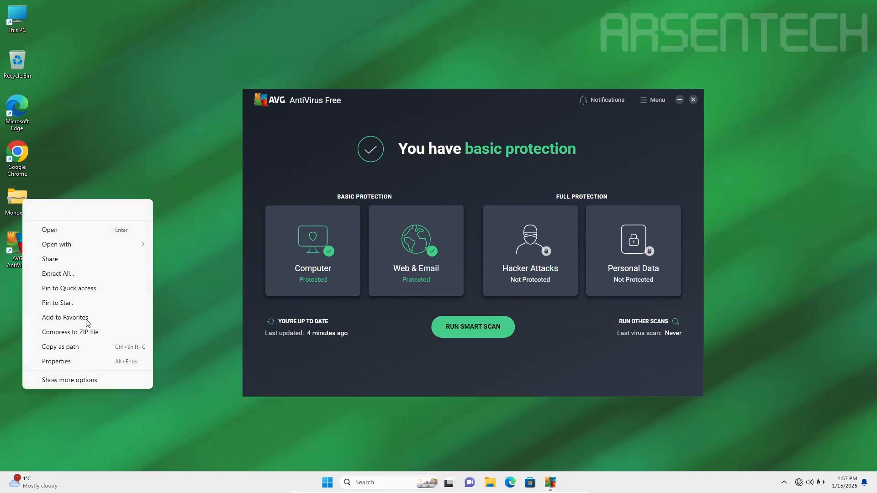
{"action": "left_click", "coordinate": [208, 286]}
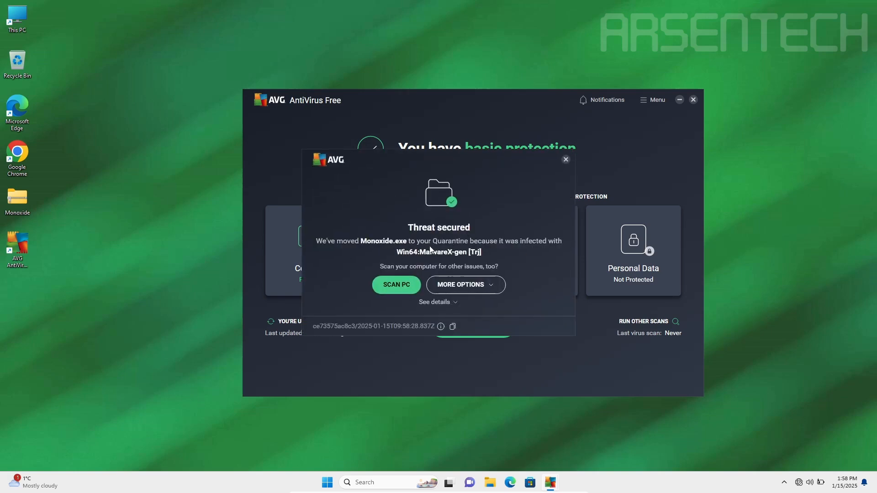
{"action": "mouse_move", "coordinate": [478, 242]}
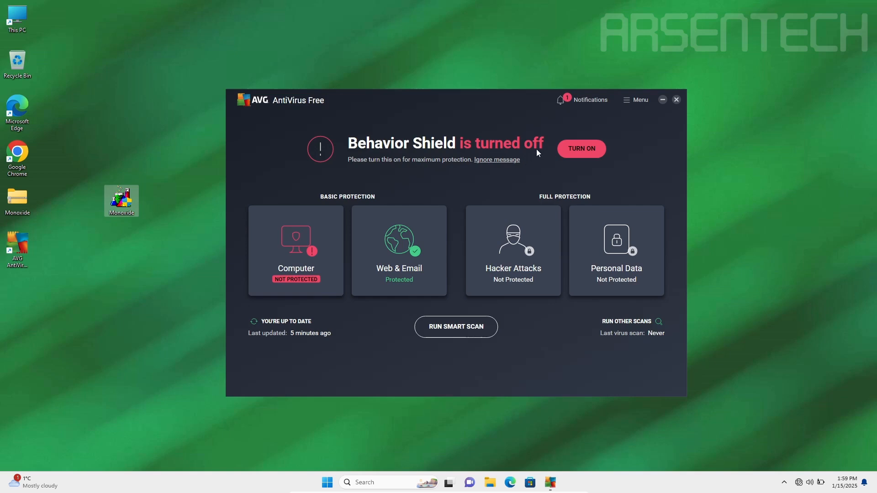
- Run Monoxide.exe with Behavior Shield off and dismiss the blocked-launch and Threat secured messages
{"action": "double_click", "coordinate": [120, 200]}
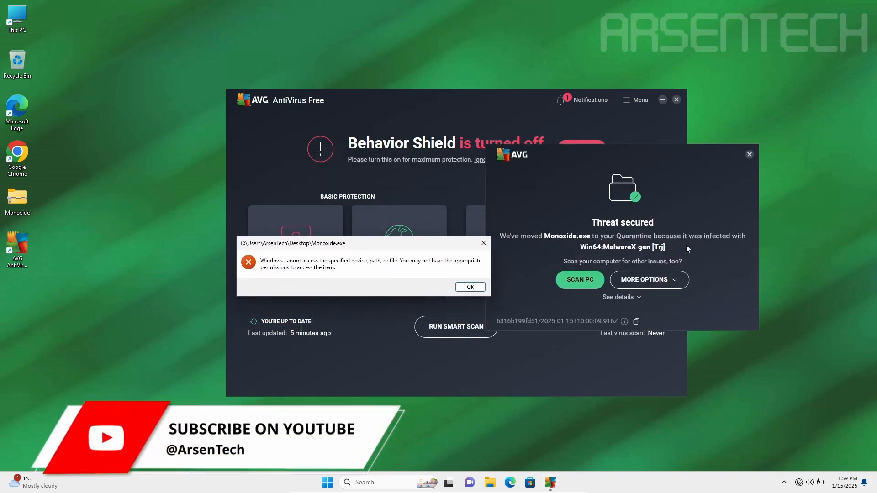
{"action": "mouse_move", "coordinate": [549, 247]}
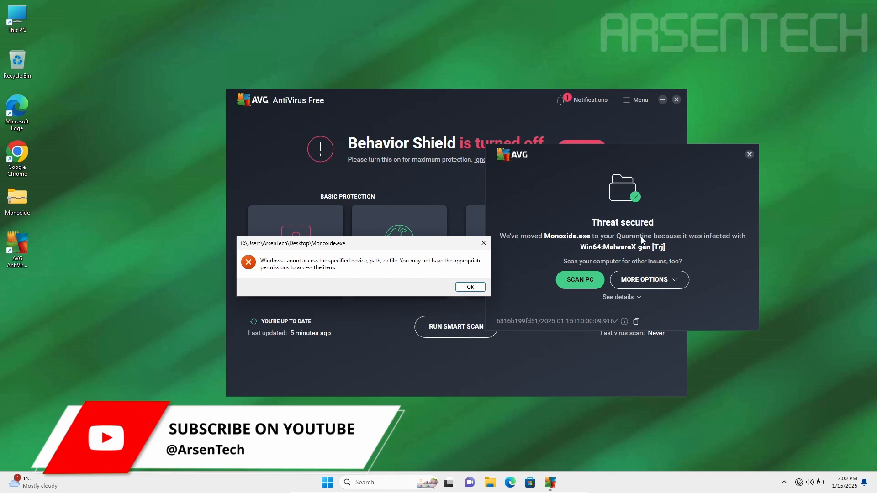
{"action": "mouse_move", "coordinate": [585, 252]}
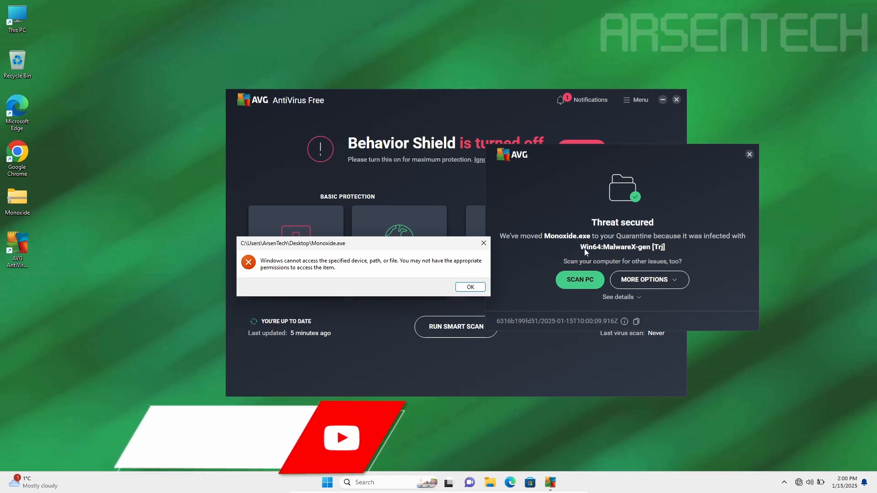
{"action": "left_click", "coordinate": [468, 287]}
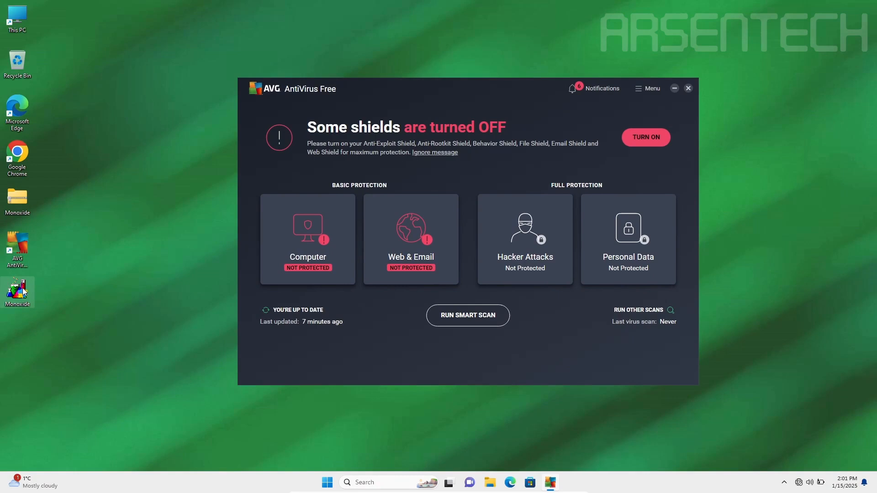
- Run Monoxide.exe with all shields off and dismiss the 'Windows cannot access' error
{"action": "double_click", "coordinate": [17, 291]}
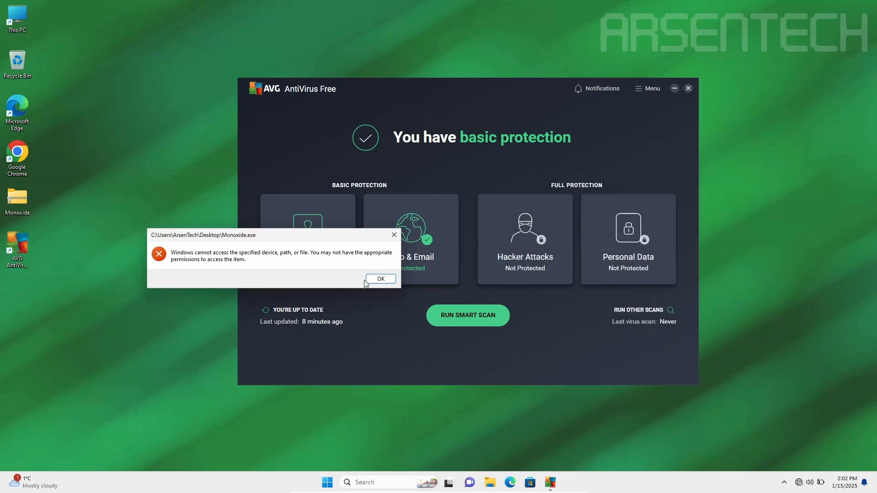
{"action": "left_click", "coordinate": [380, 279]}
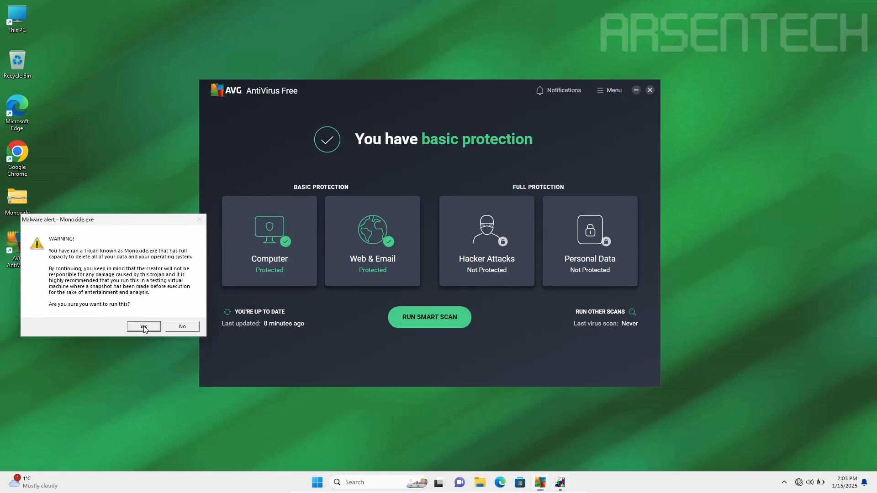
- Accept Monoxide's malware alert so the trojan runs, then start an AVG Smart Scan
{"action": "left_click", "coordinate": [143, 326]}
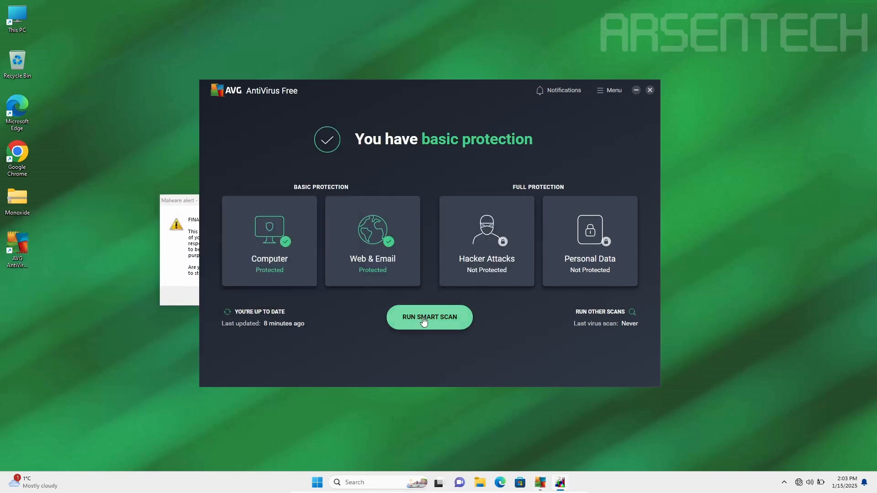
{"action": "left_click", "coordinate": [429, 317]}
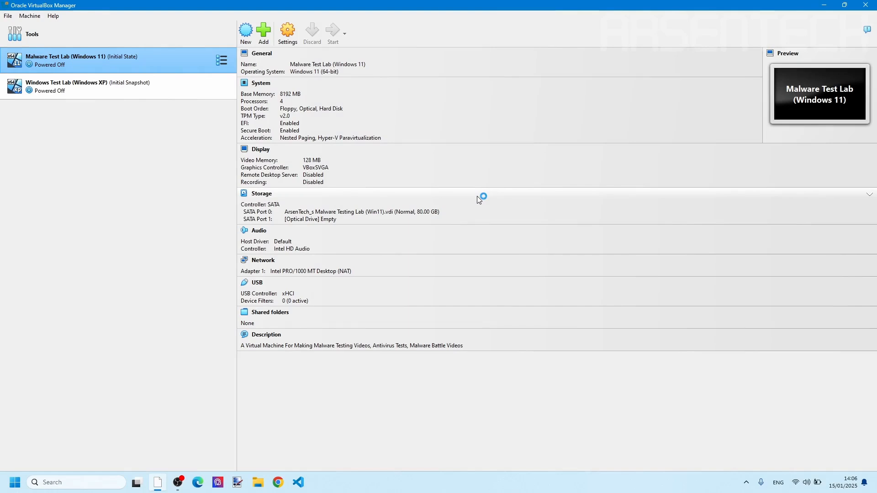
- Boot the Malware Test Lab (Windows 11) VM from VirtualBox Manager
{"action": "left_click", "coordinate": [332, 32]}
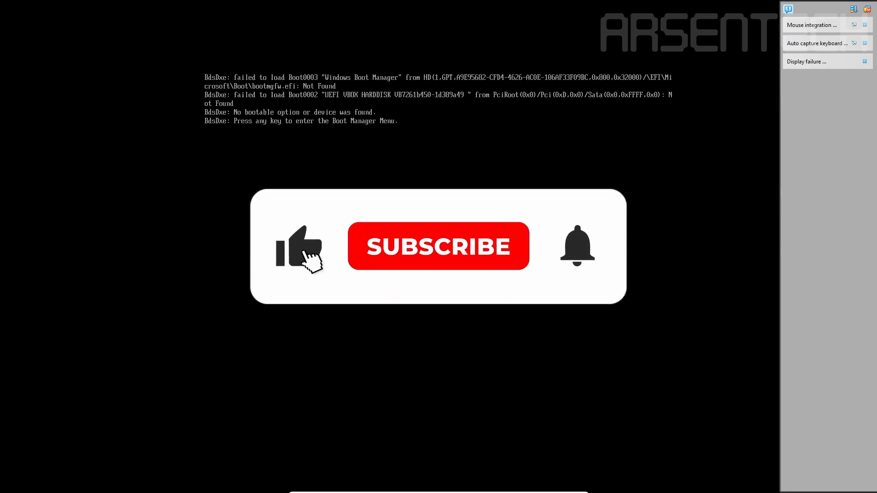
{"action": "left_click", "coordinate": [438, 246]}
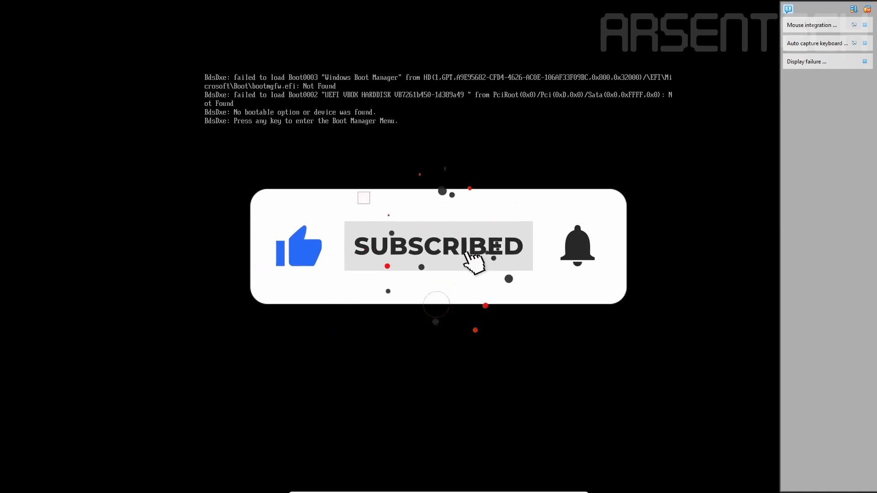